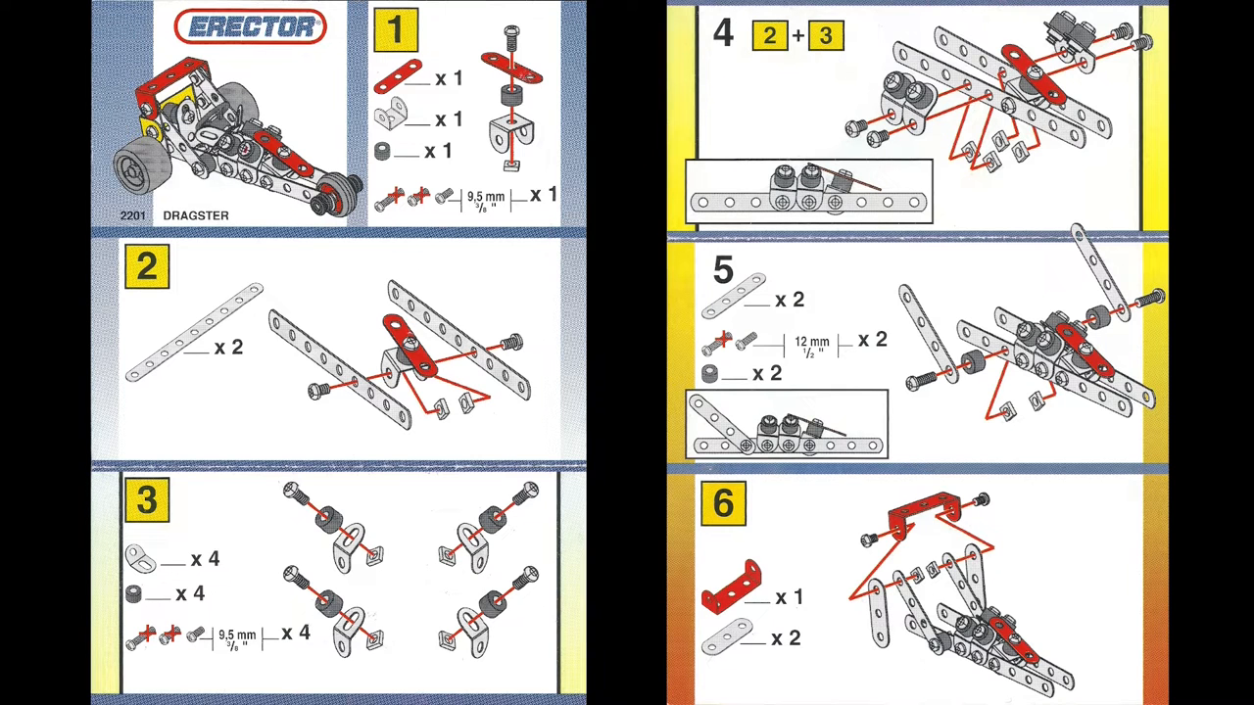
{"action": "scroll", "scroll_direction": "down", "scroll_amount": 3}
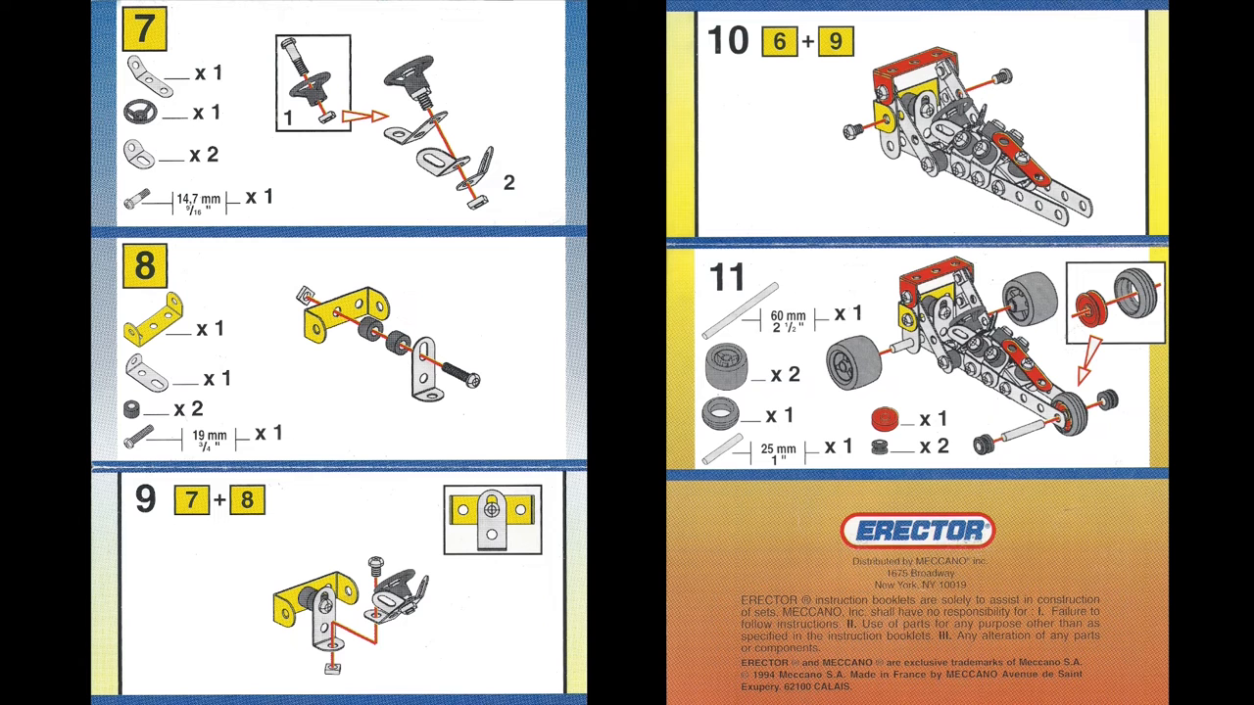